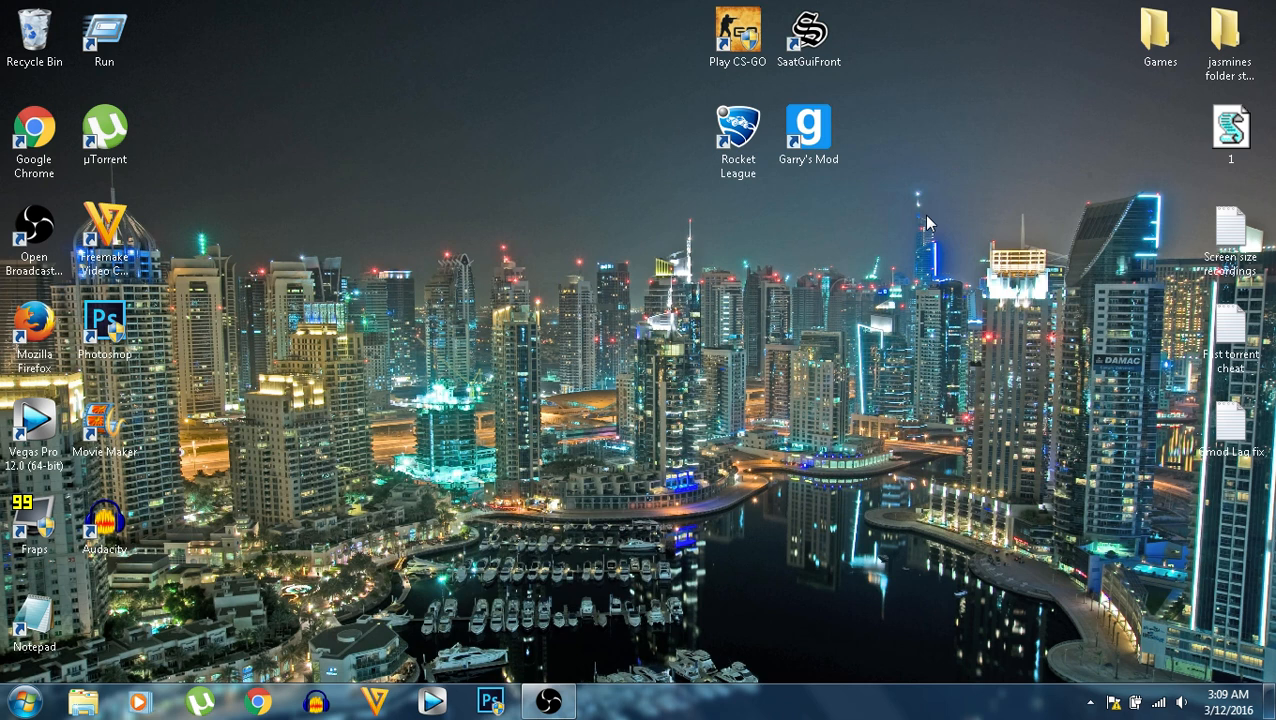
Step: Open the desktop Games folder and follow the PCSX2 1.4.0 shortcut to its installation folder
left_click(1159, 40)
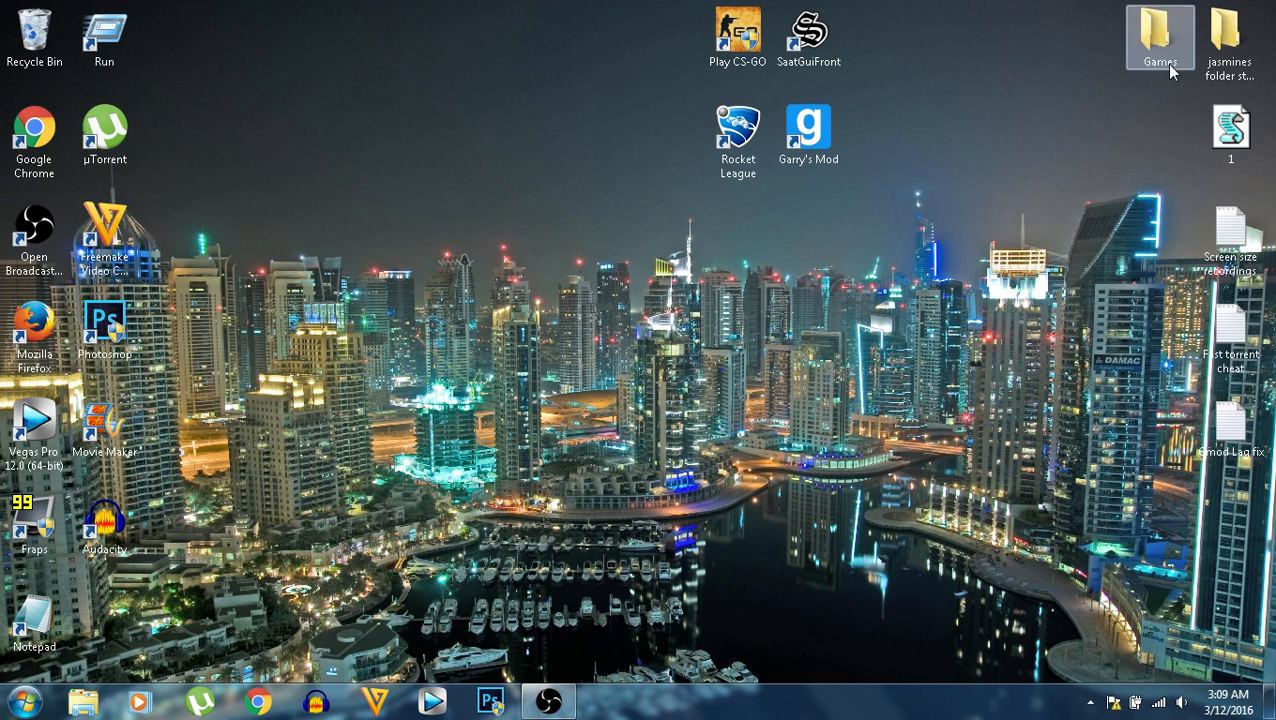
double_click(1159, 35)
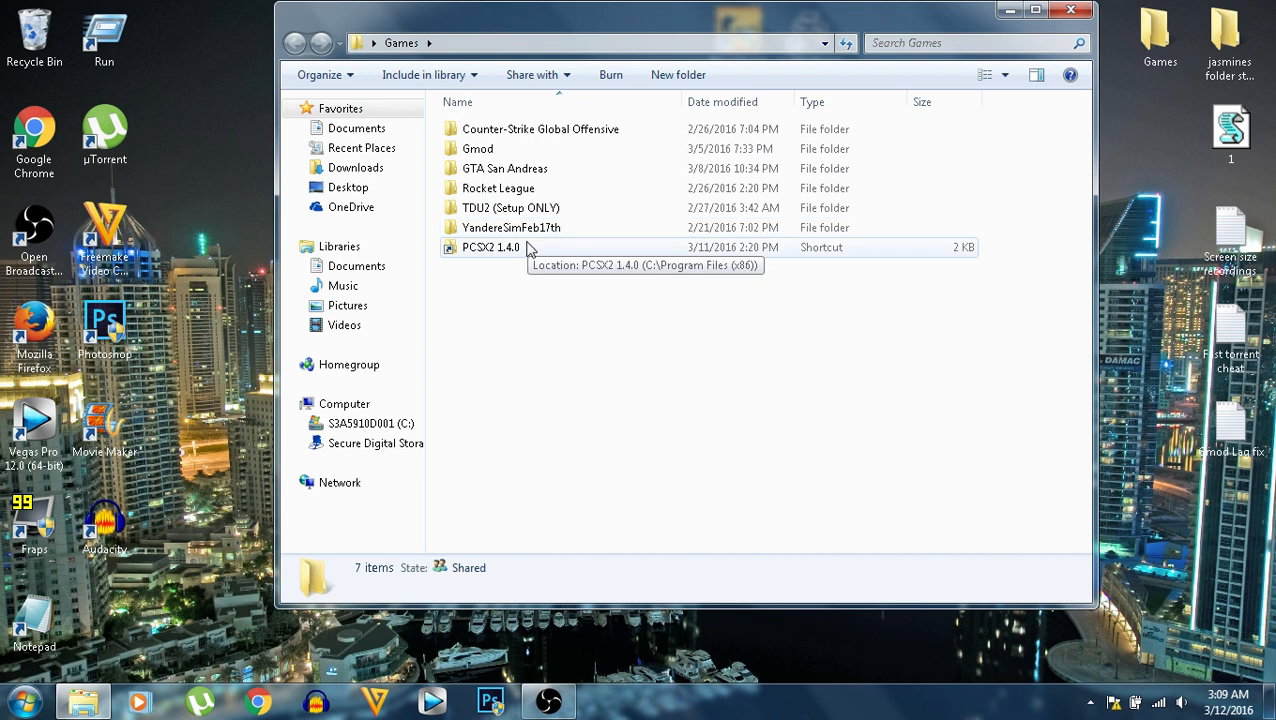
double_click(491, 247)
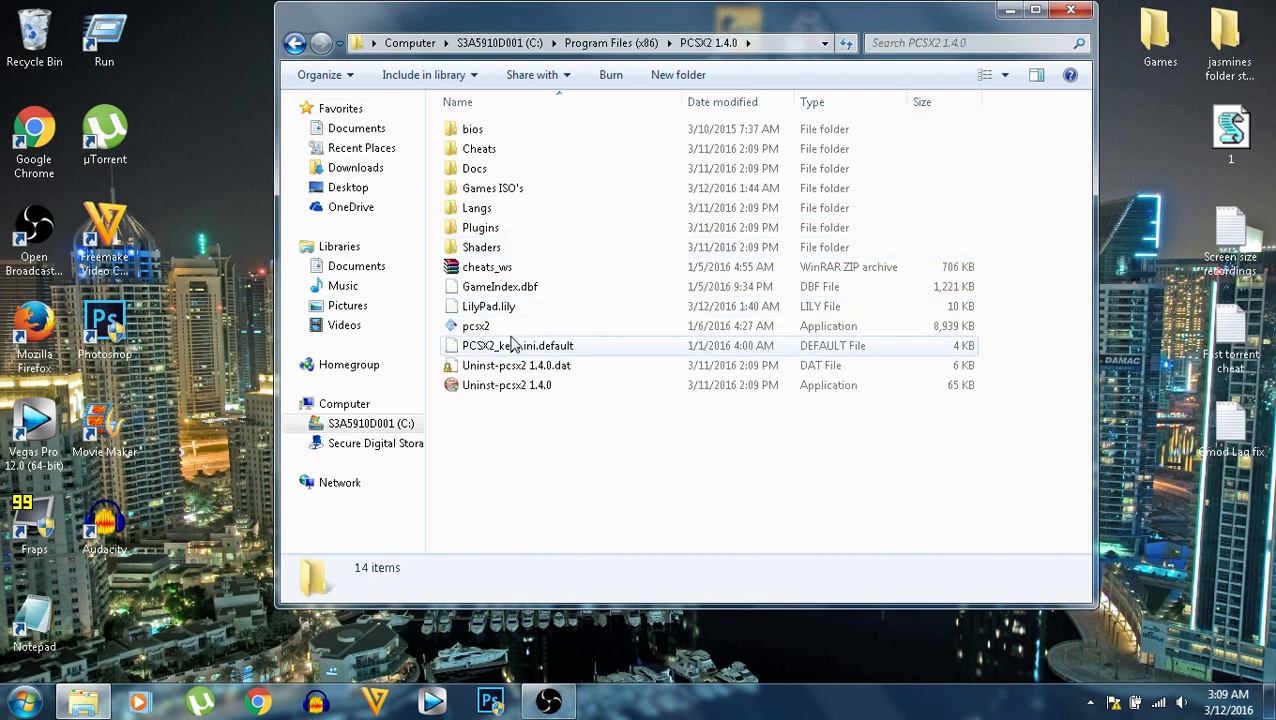
mouse_move(476, 326)
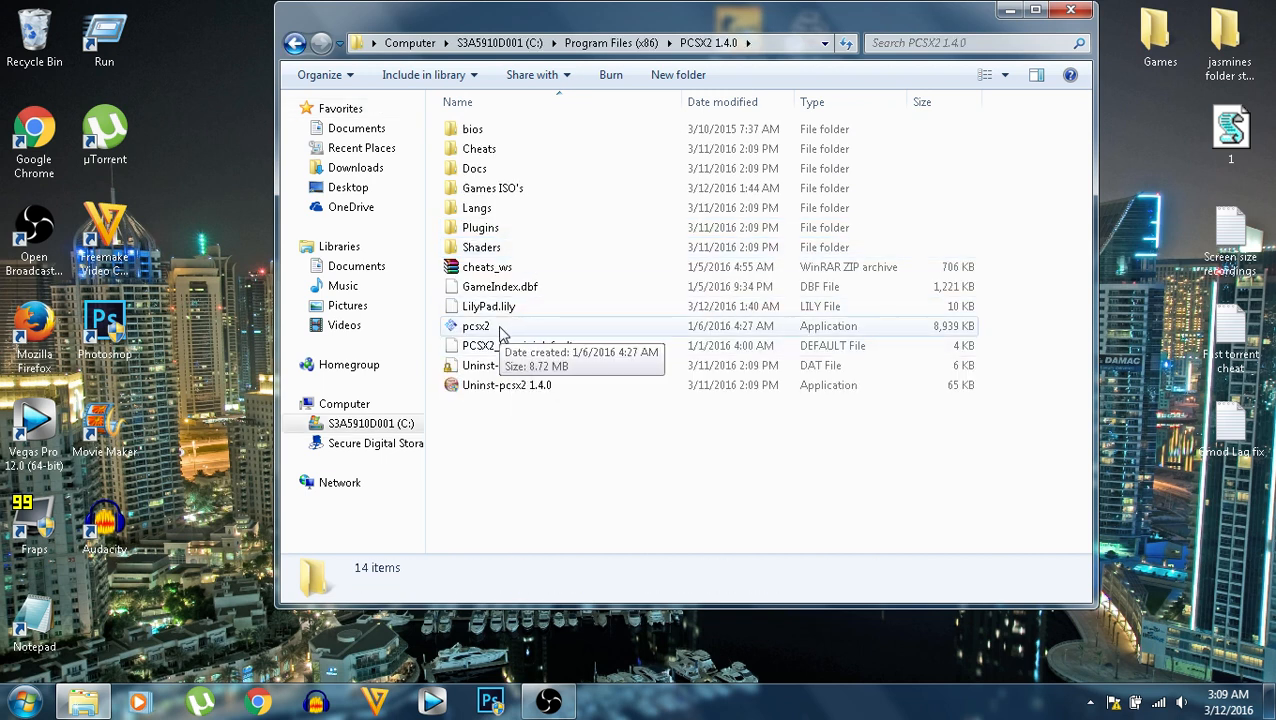
Step: Start the emulator by running pcsx2.exe from the PCSX2 1.4.0 folder
double_click(476, 326)
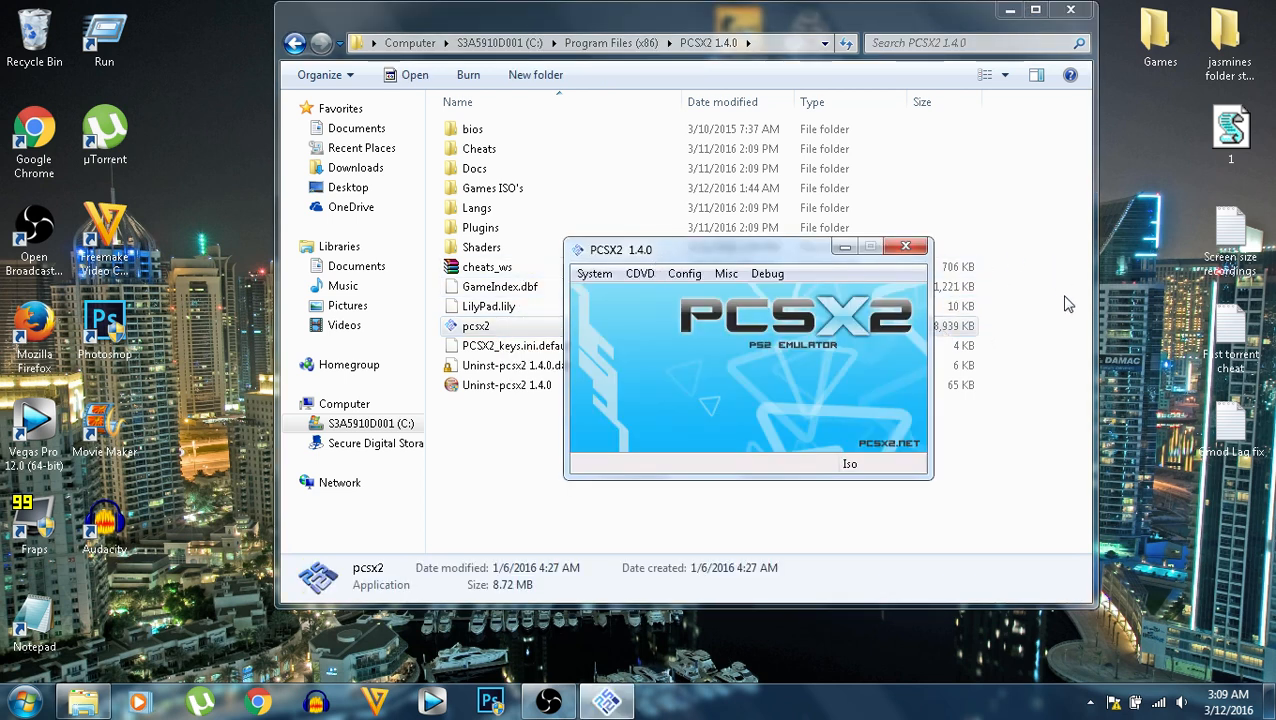
mouse_move(703, 300)
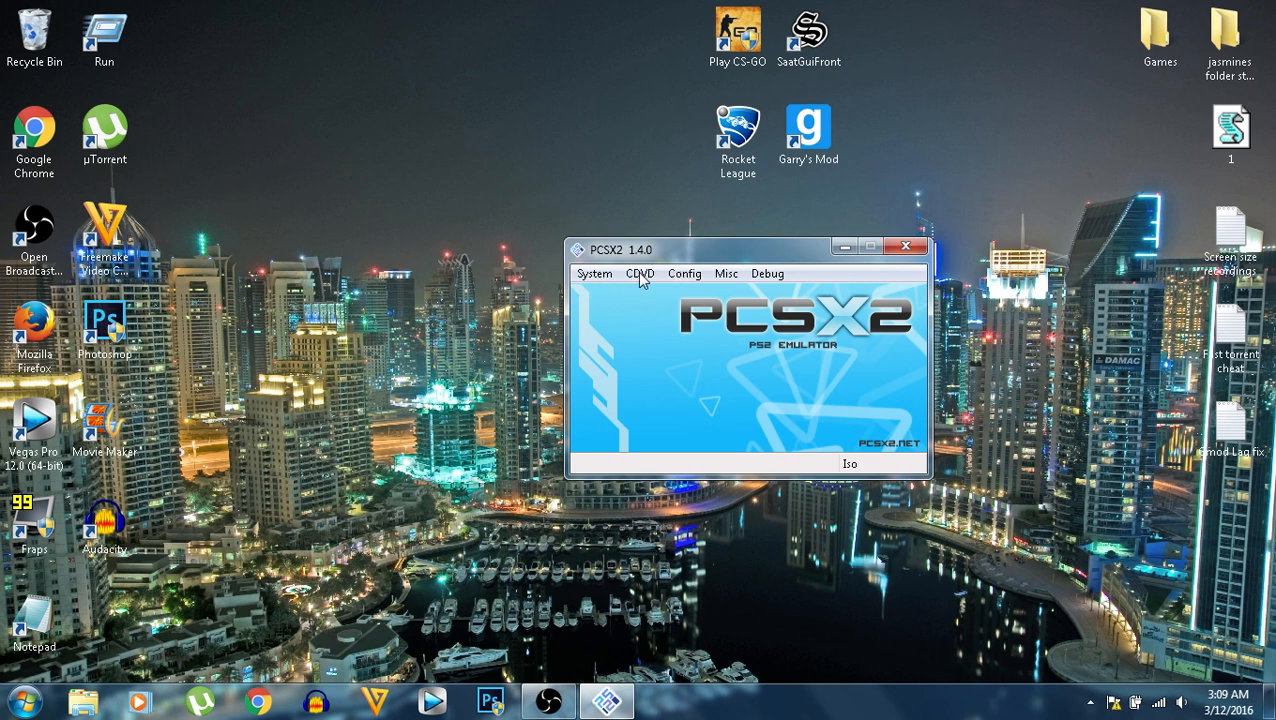
Step: Set the GS Window aspect ratio to Widescreen (16:9) in Emulation Settings and confirm
left_click(684, 273)
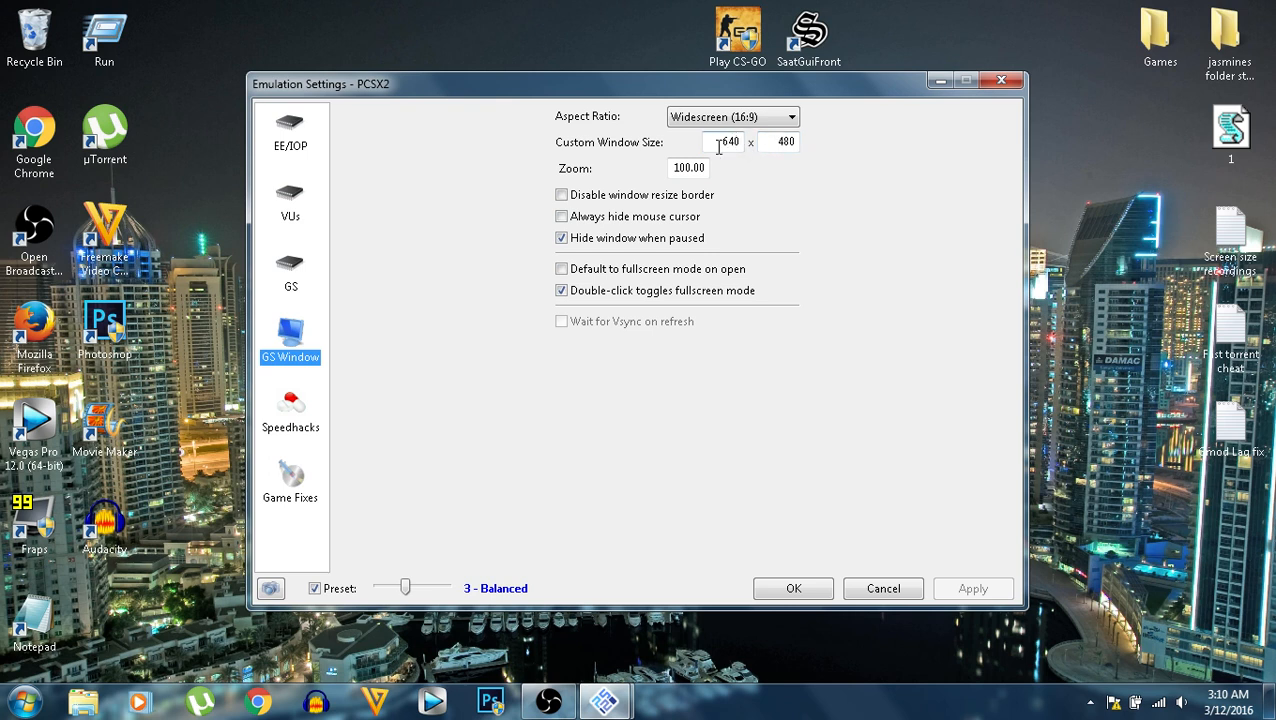
mouse_move(795, 175)
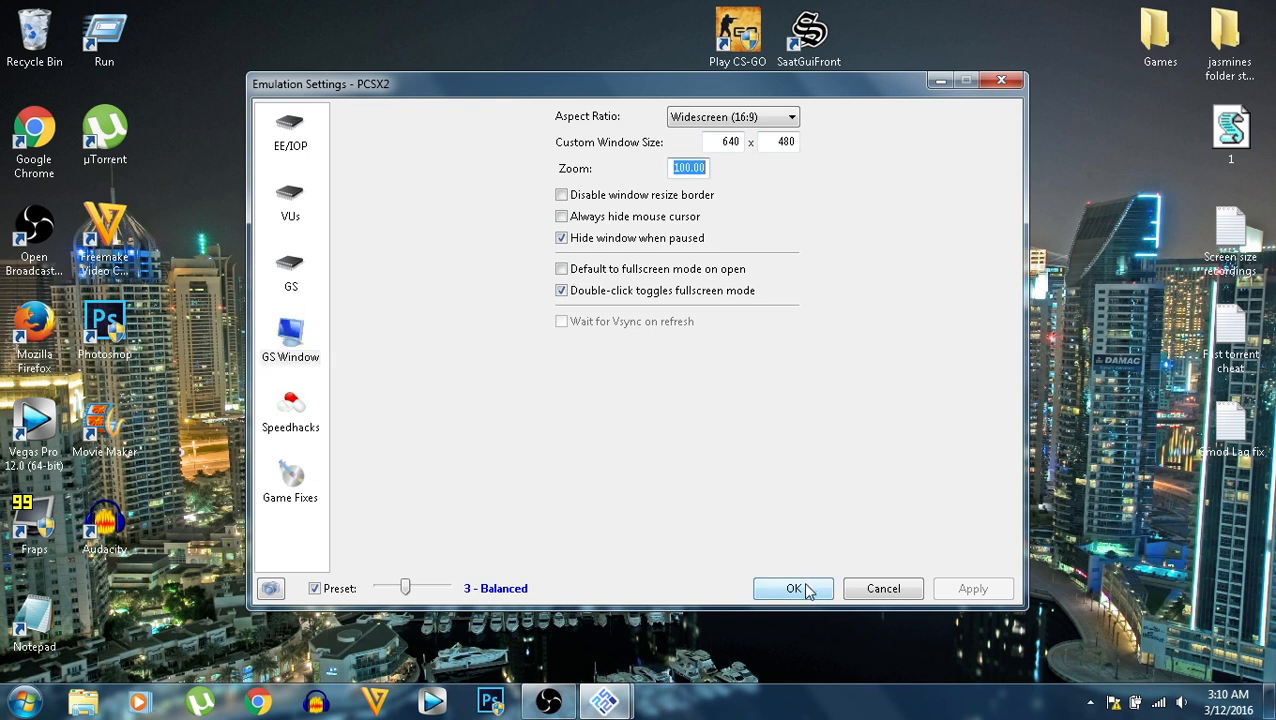
left_click(732, 117)
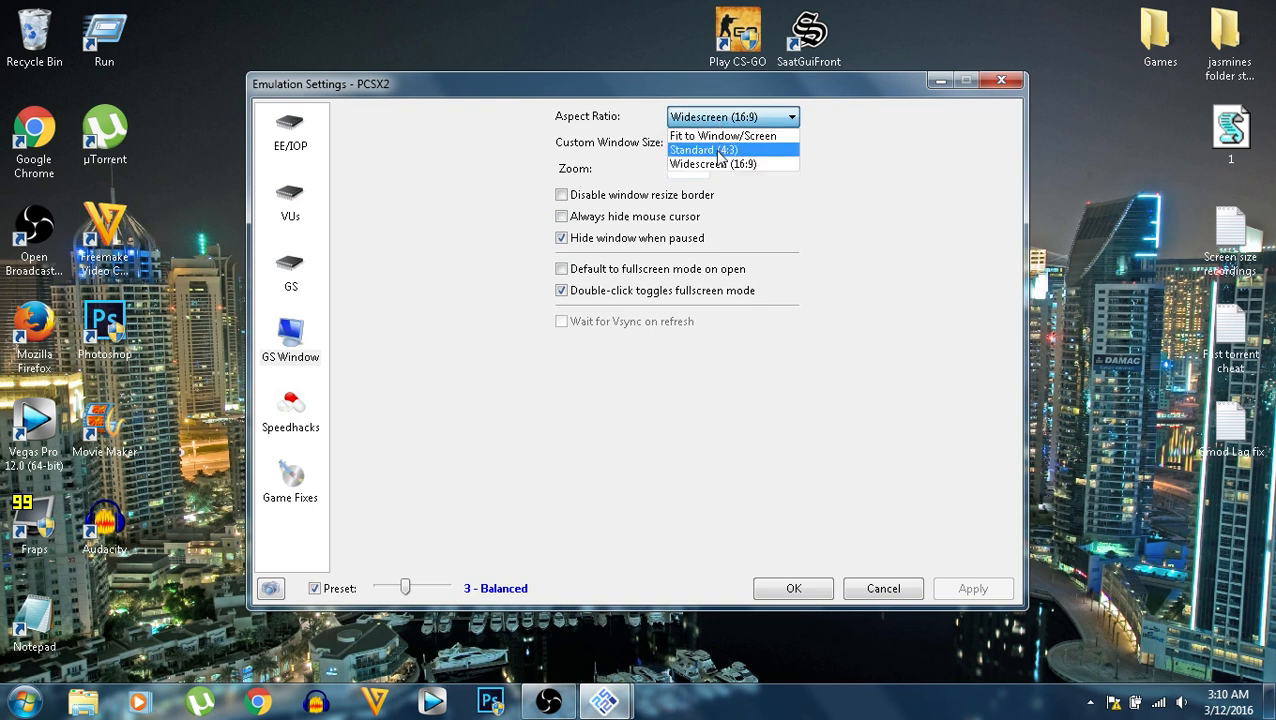
left_click(714, 164)
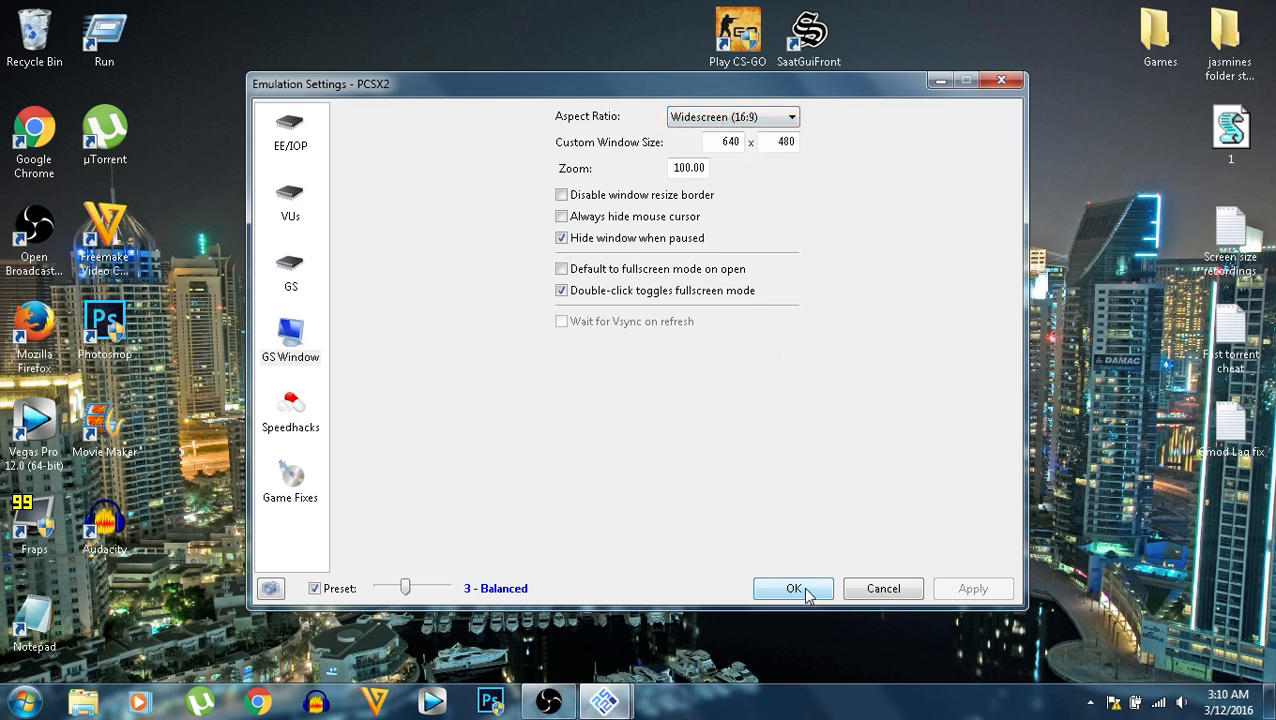
left_click(793, 588)
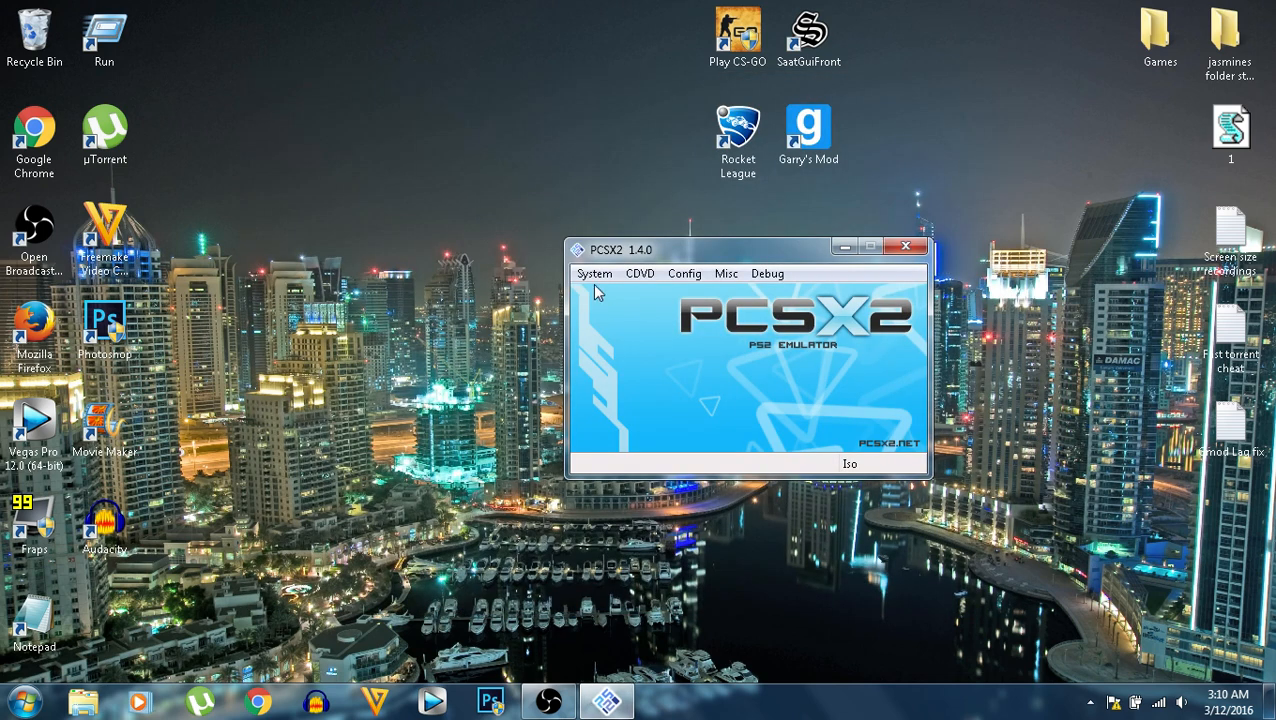
Step: Select SpyVSSpy.ISO in the Iso Selector and boot it with Boot CDVD (fast)
left_click(639, 273)
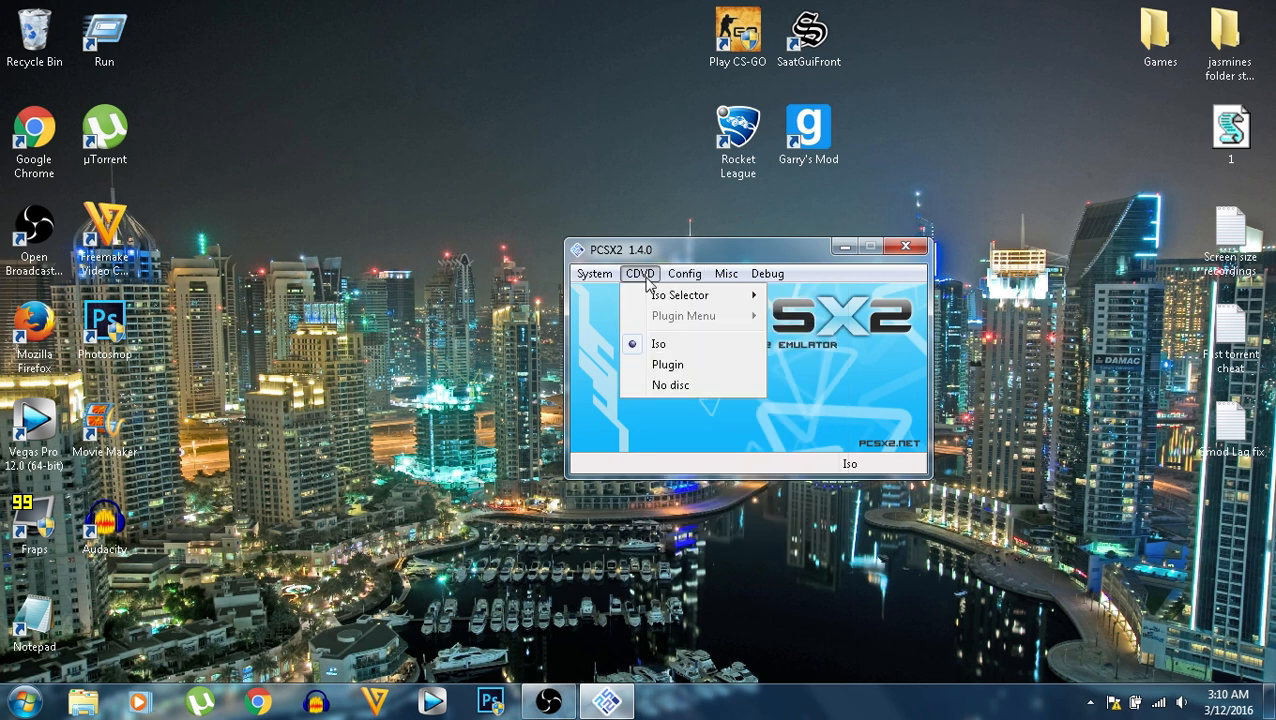
mouse_move(679, 294)
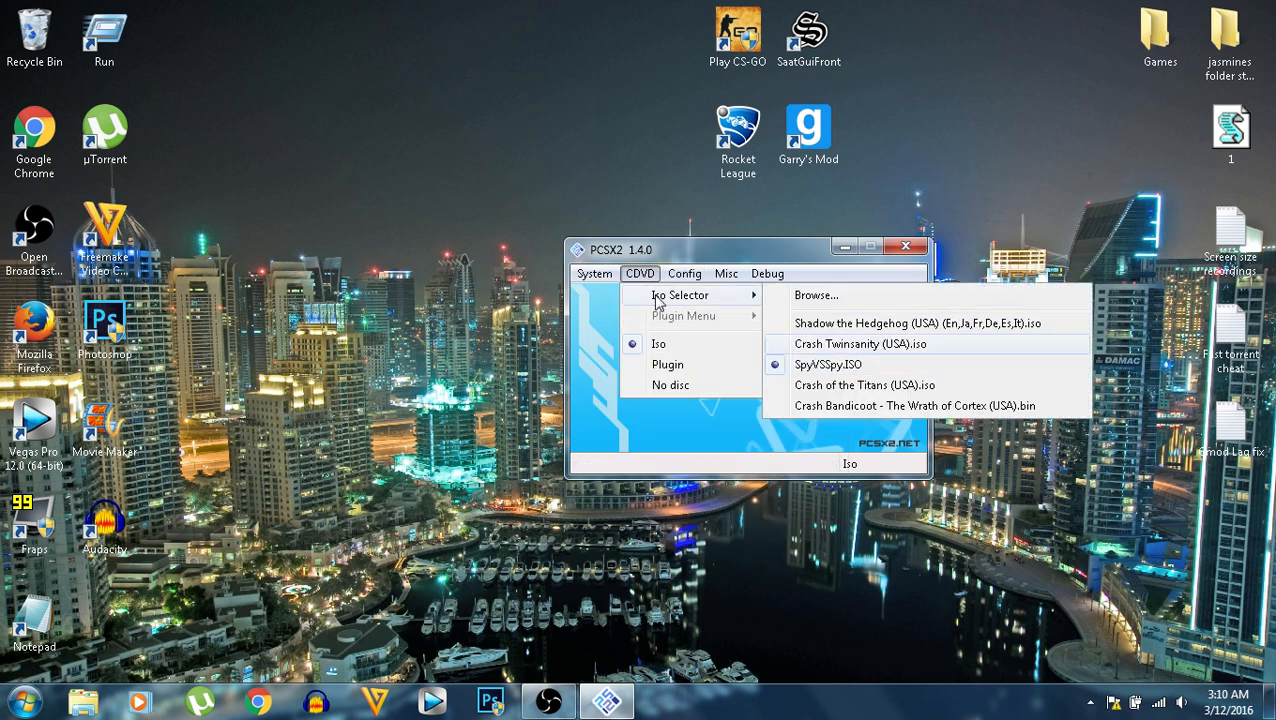
left_click(594, 273)
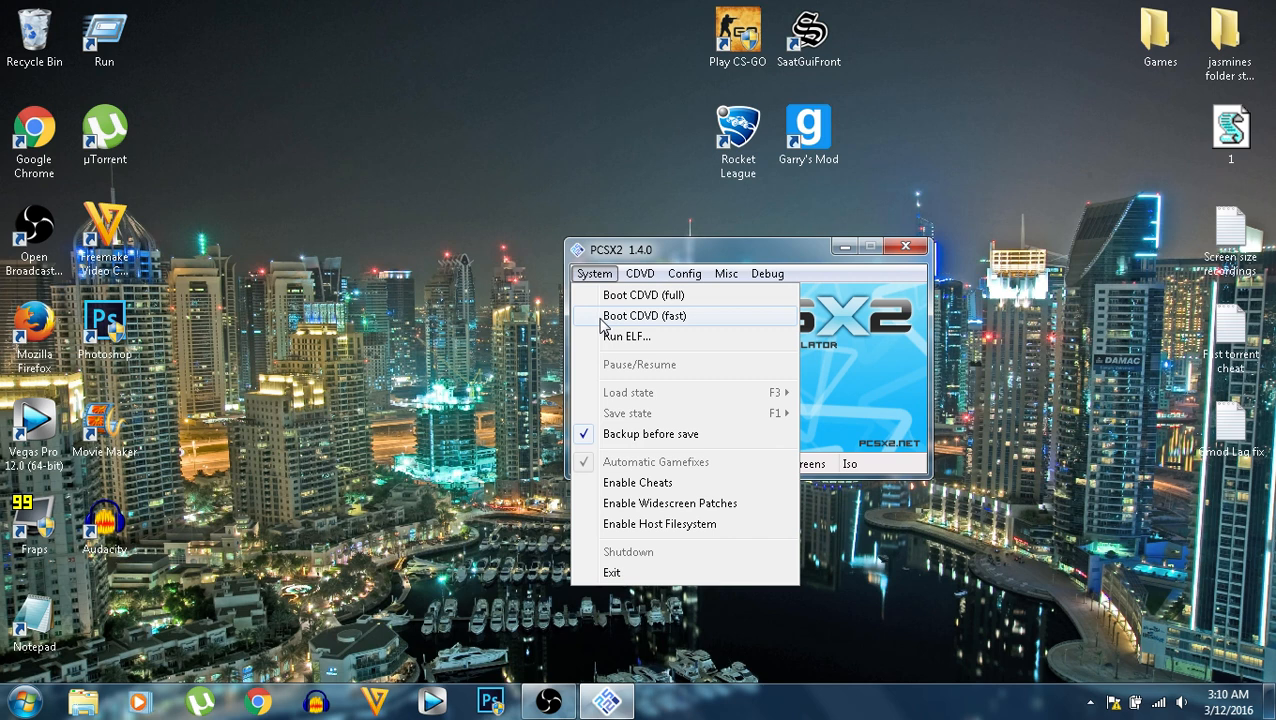
left_click(644, 315)
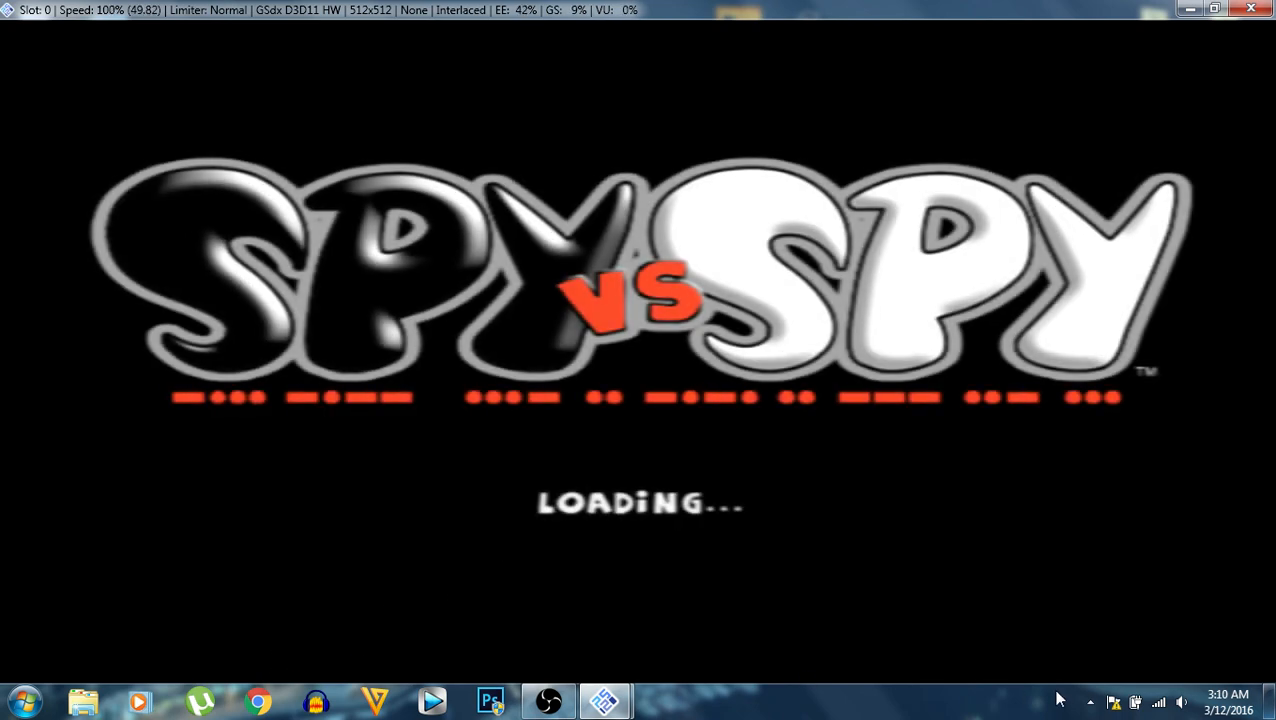
mouse_move(68, 418)
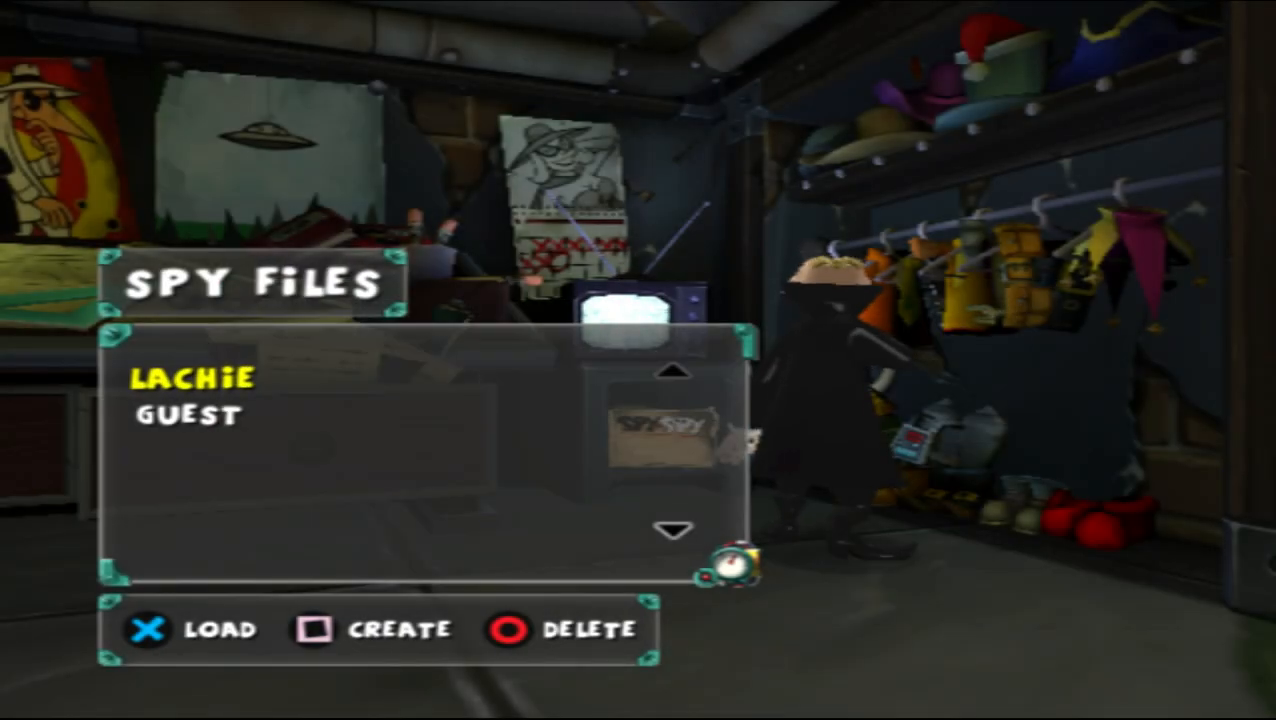
Step: Exit the fullscreen Spy vs Spy game window back to PCSX2's main window
left_click(18, 700)
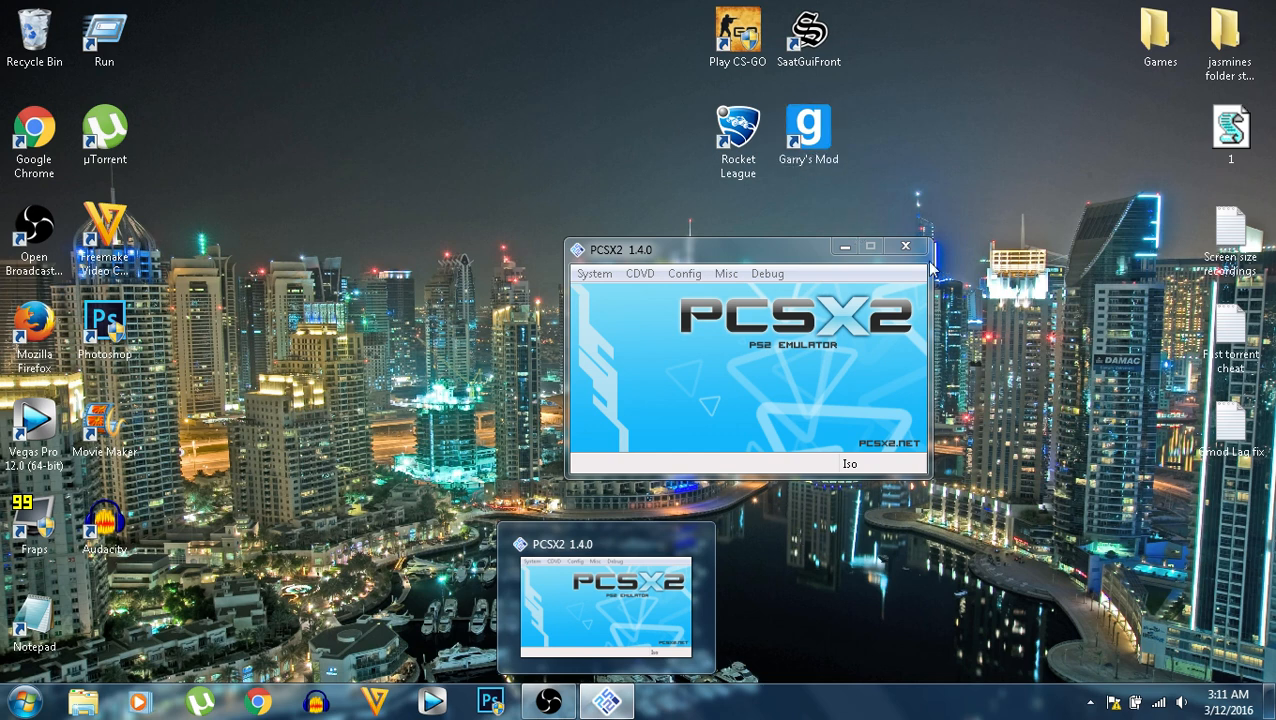
mouse_move(1019, 600)
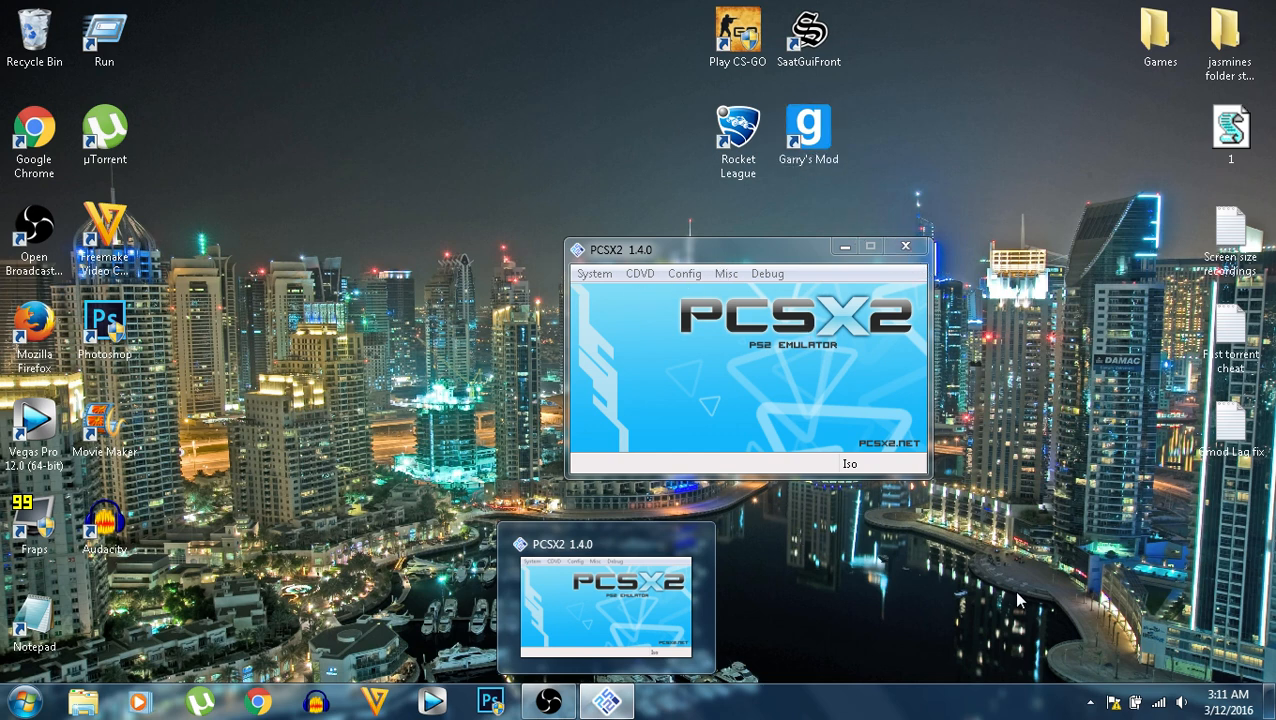
mouse_move(1090, 702)
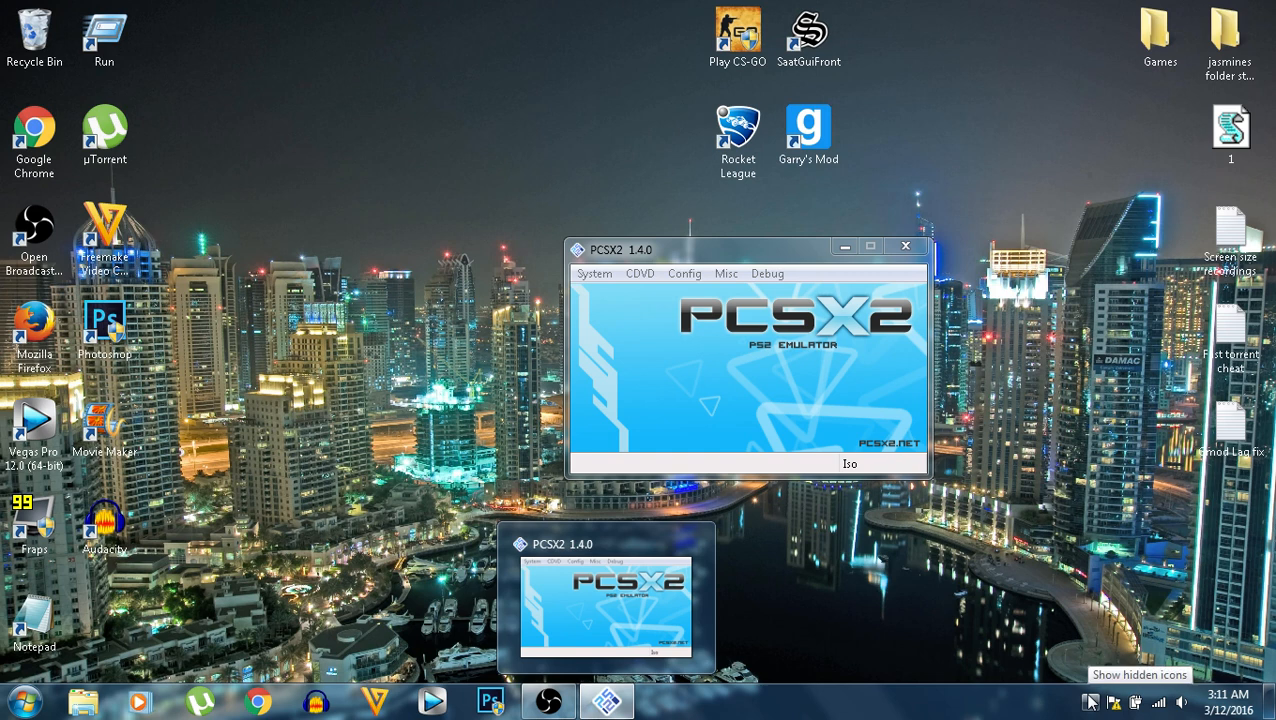
mouse_move(1090, 668)
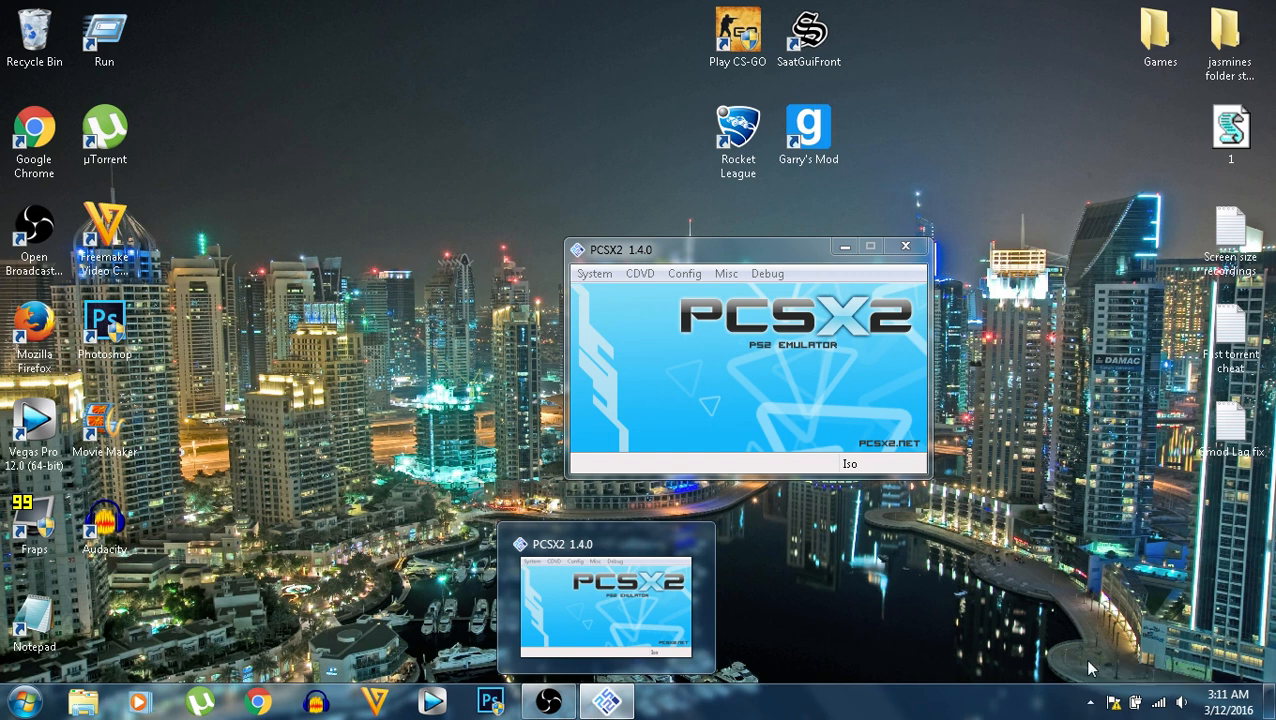